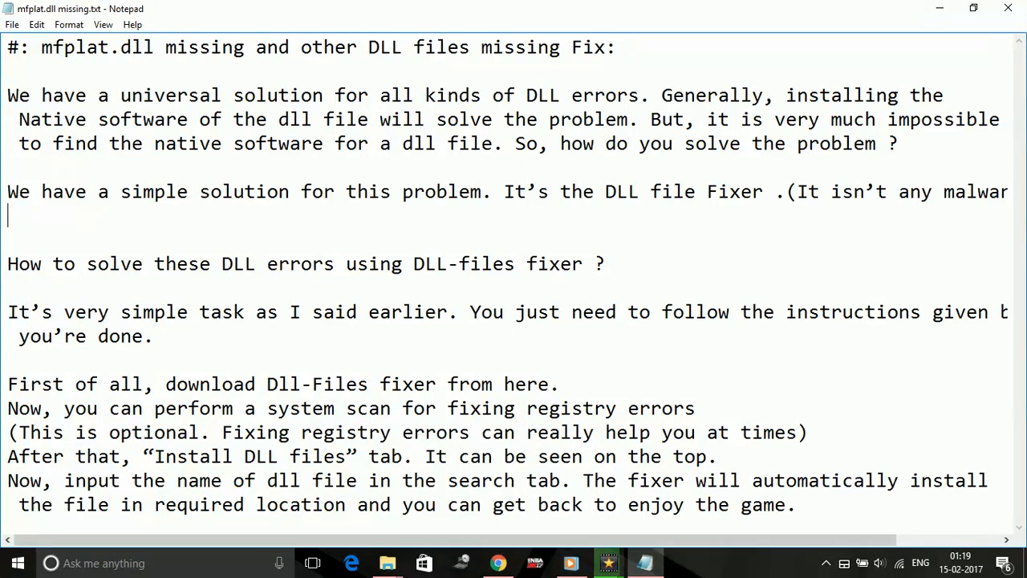
Step: Review the Notepad notes on fixing the missing mfplat.dll error
scroll("right", 3)
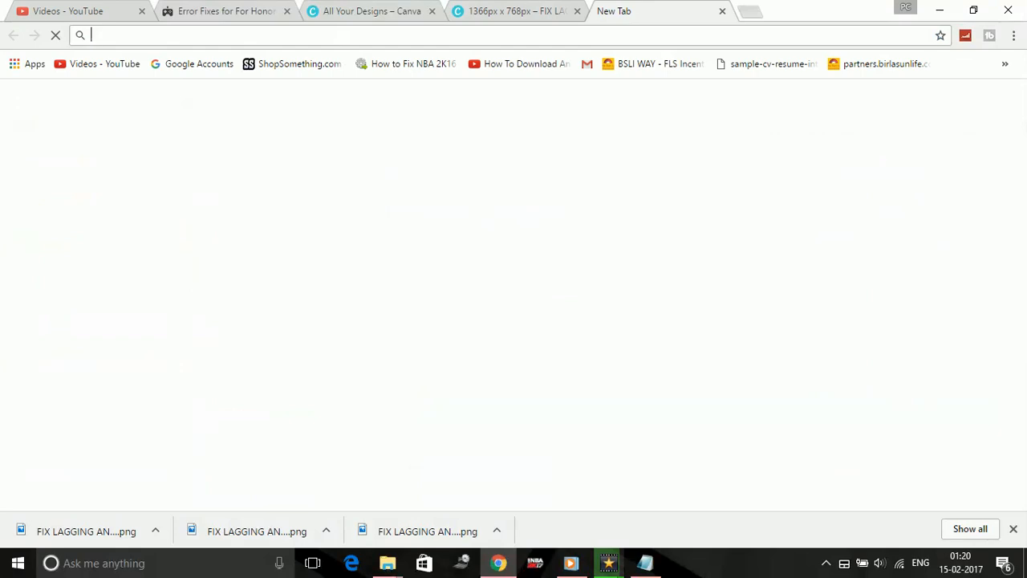
Step: Search Google for 'dll files' and go to the DLL-files.com result
type("dll+files")
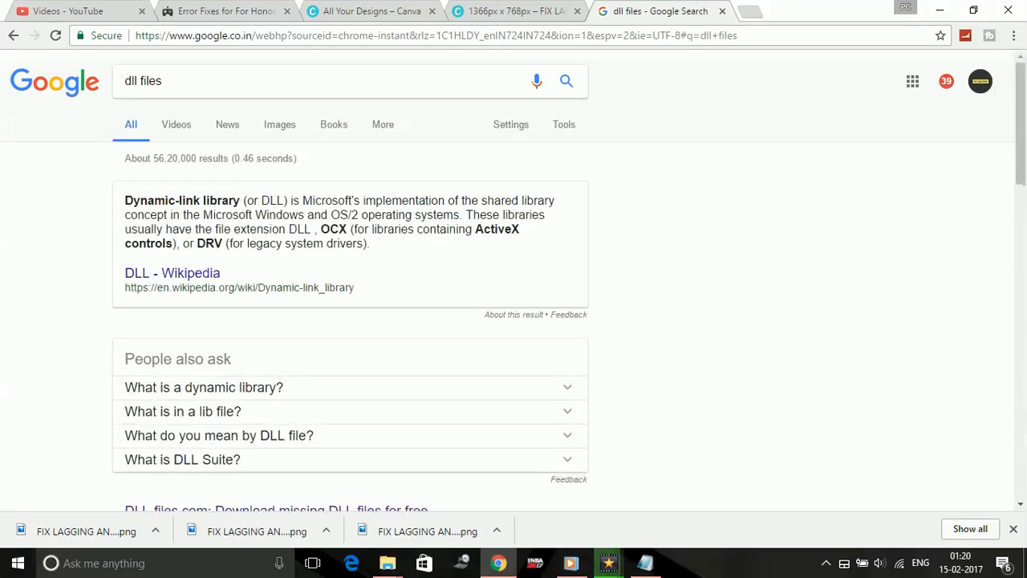
scroll("down", 3)
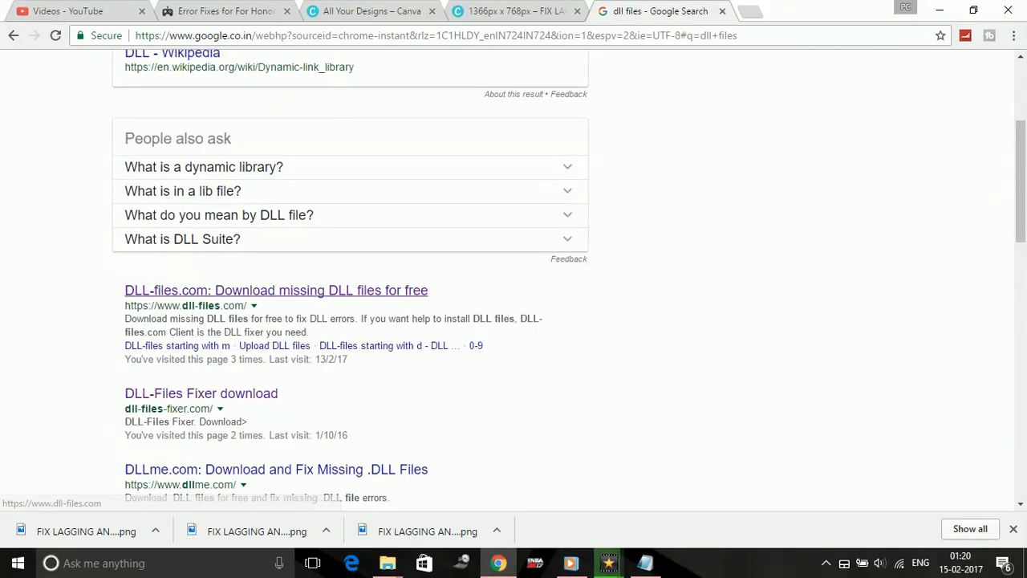
left_click(276, 289)
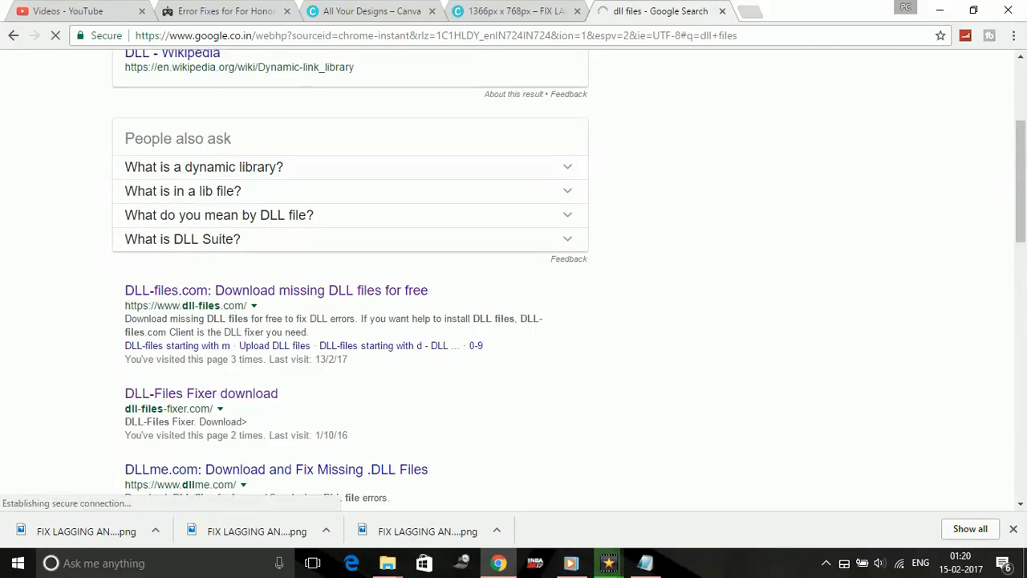
Step: Enter mfplat.dll in the DLL-files.com home page search box
left_click(276, 289)
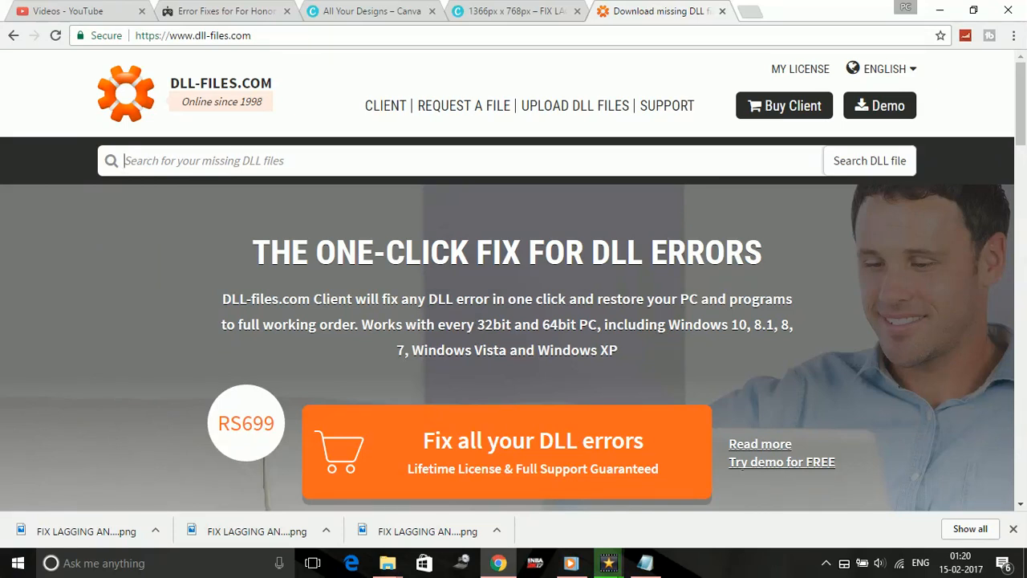
type("mfplat.dll")
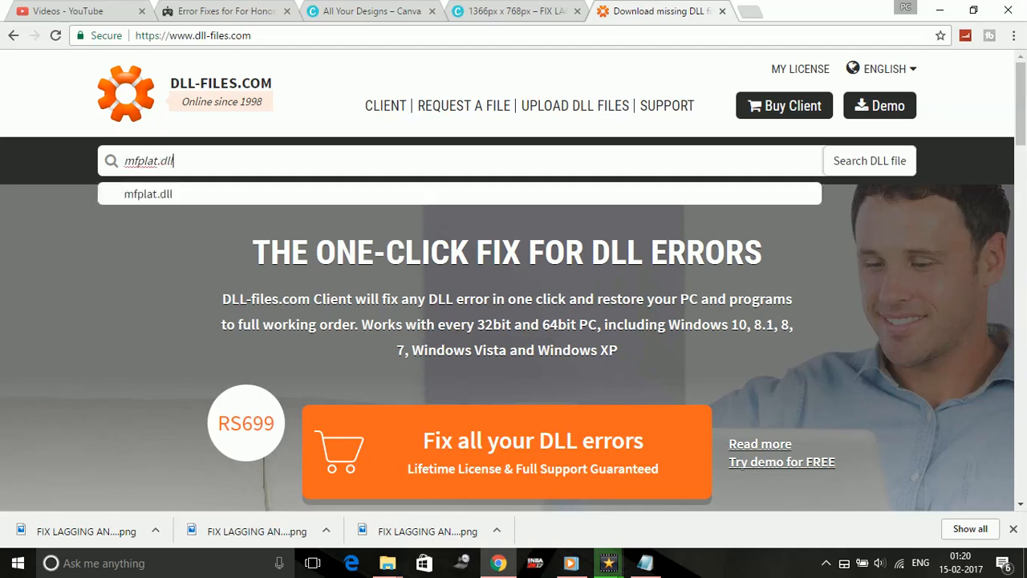
Step: Go to the mfplat.dll page and download mfplat.zip
left_click(869, 161)
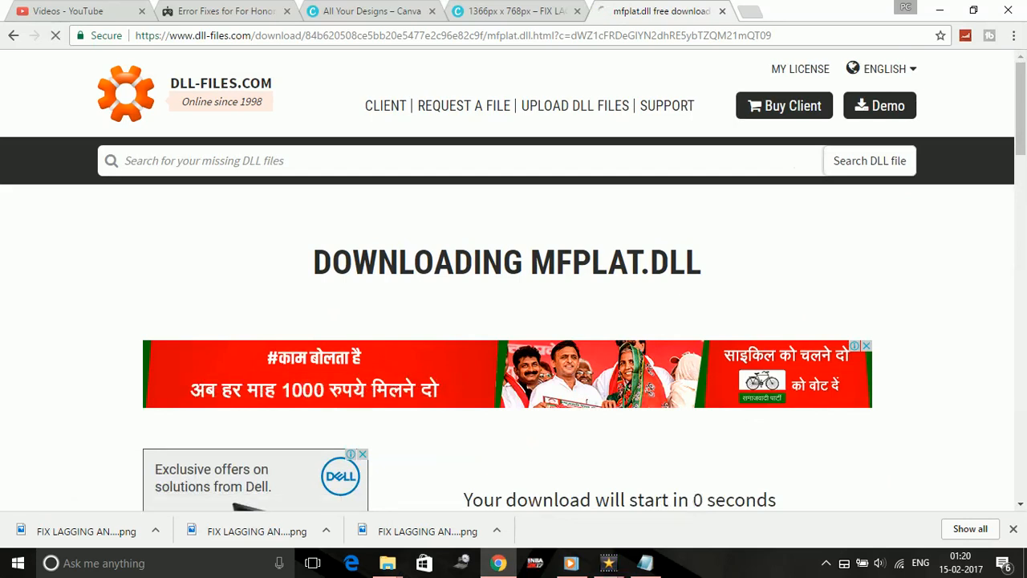
scroll("down", 3)
type("x")
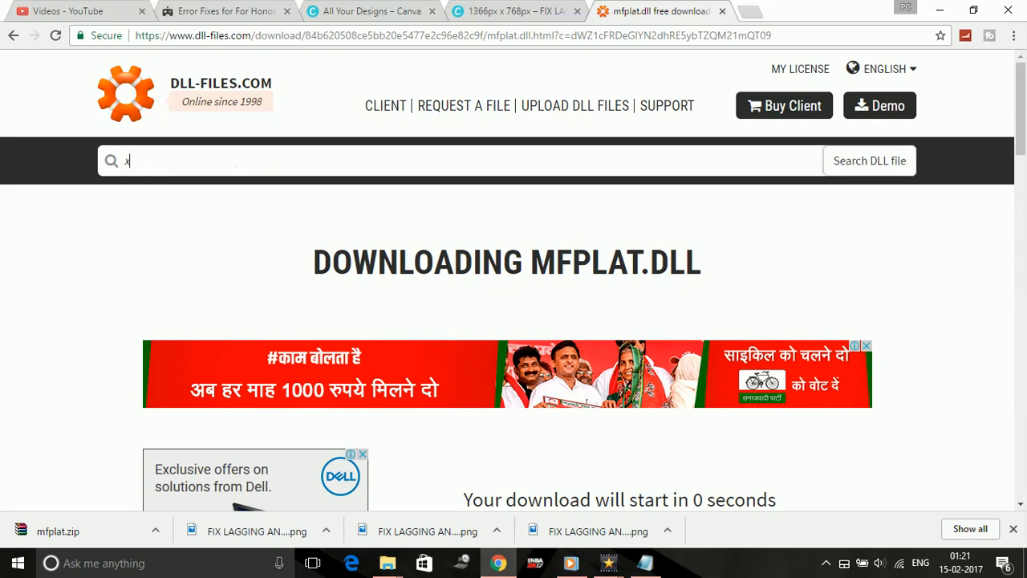
Step: Search the site for xinput1_3.dll and choose it from the suggestions
type("input1_2.dll")
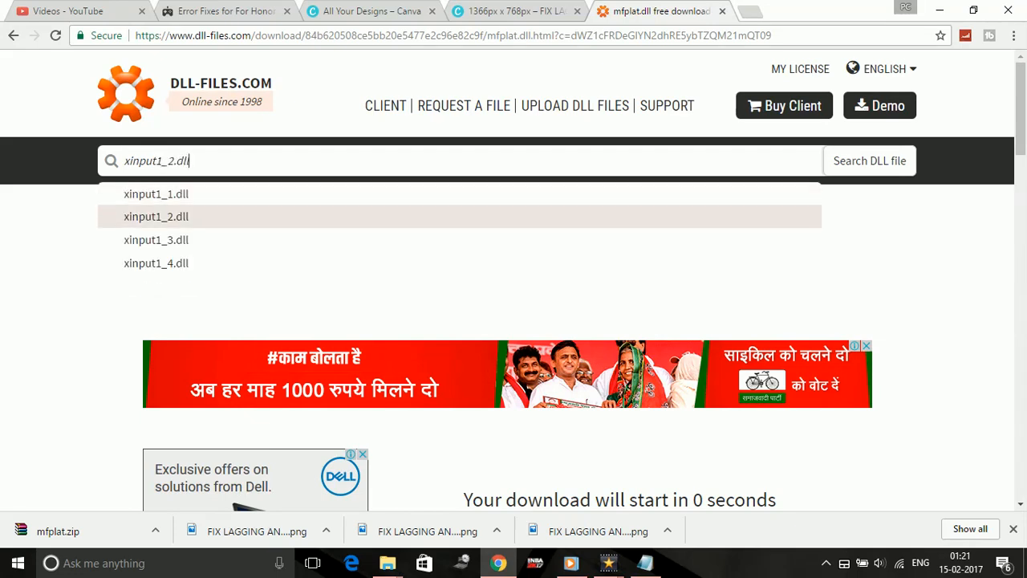
left_click(156, 239)
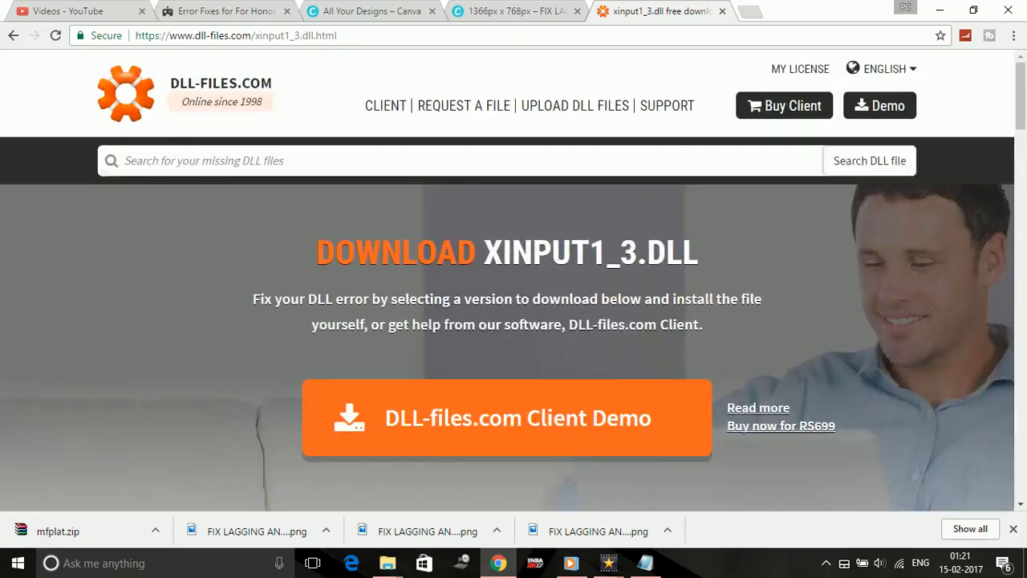
mouse_move(667, 106)
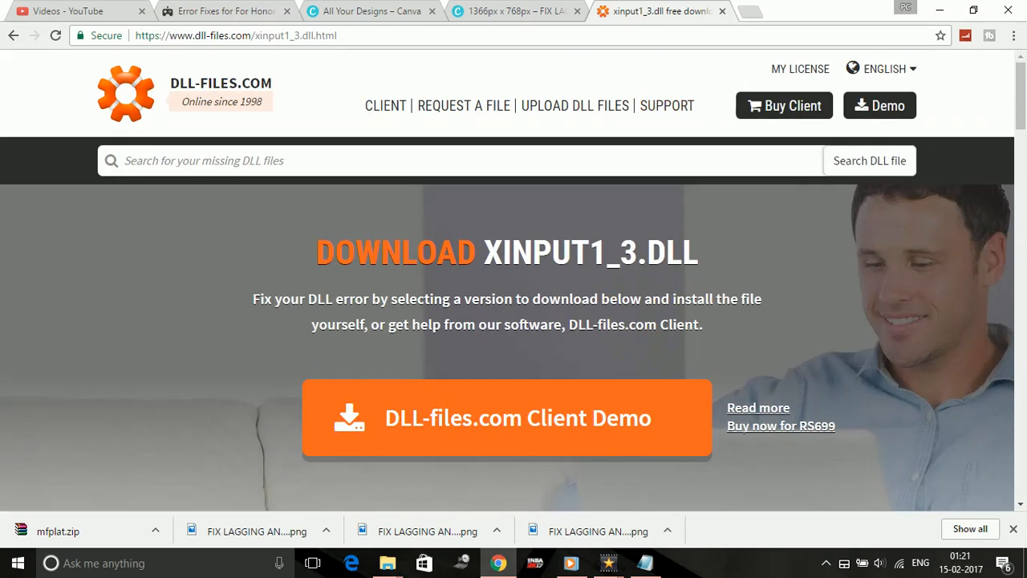
mouse_move(597, 530)
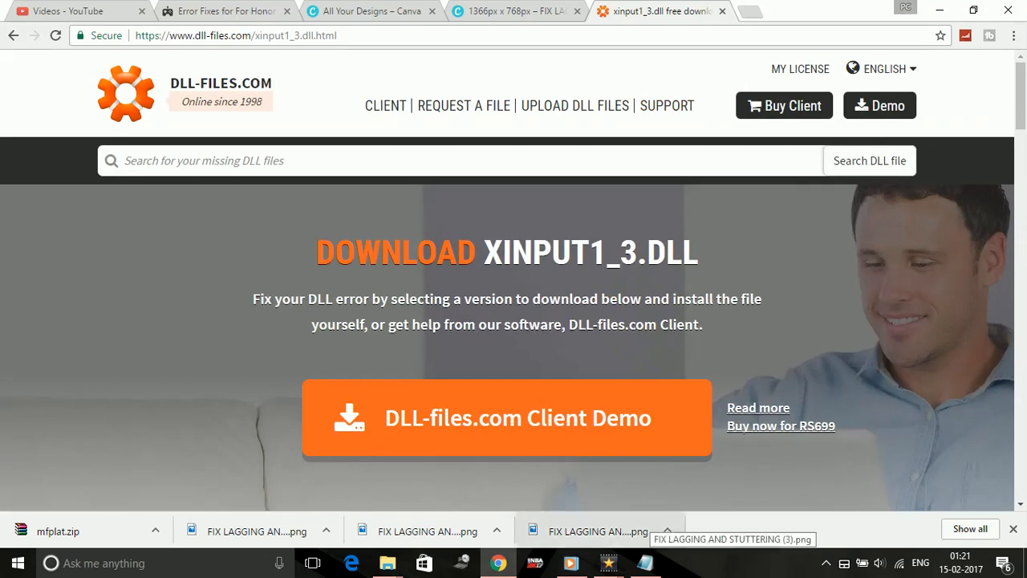